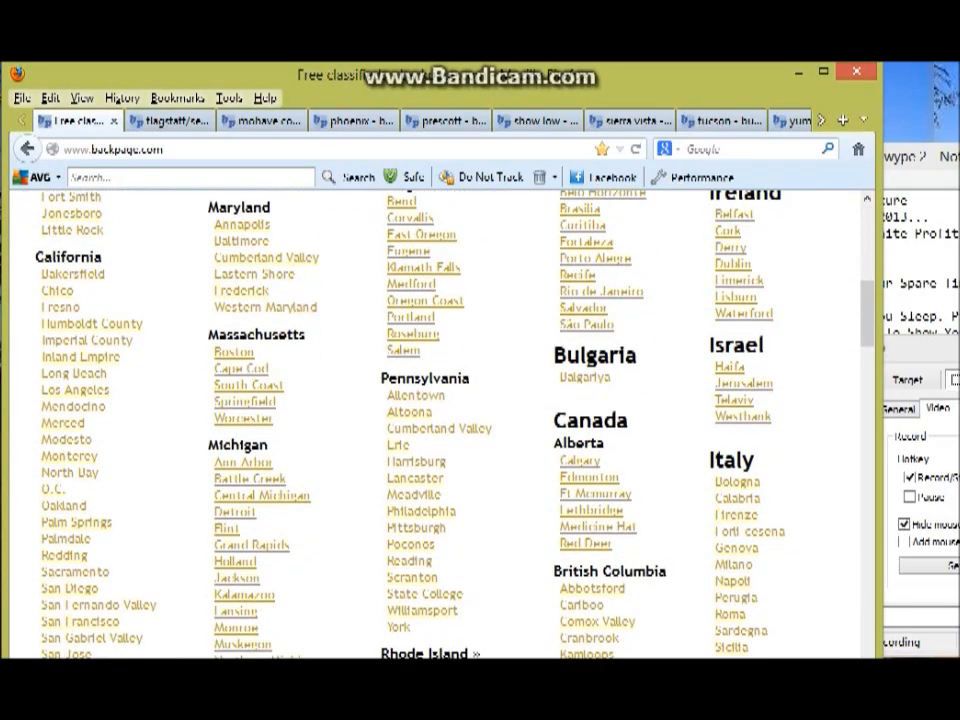
Step: Scroll the city list and open the Los Angeles business opportunities ads
scroll("down", 3)
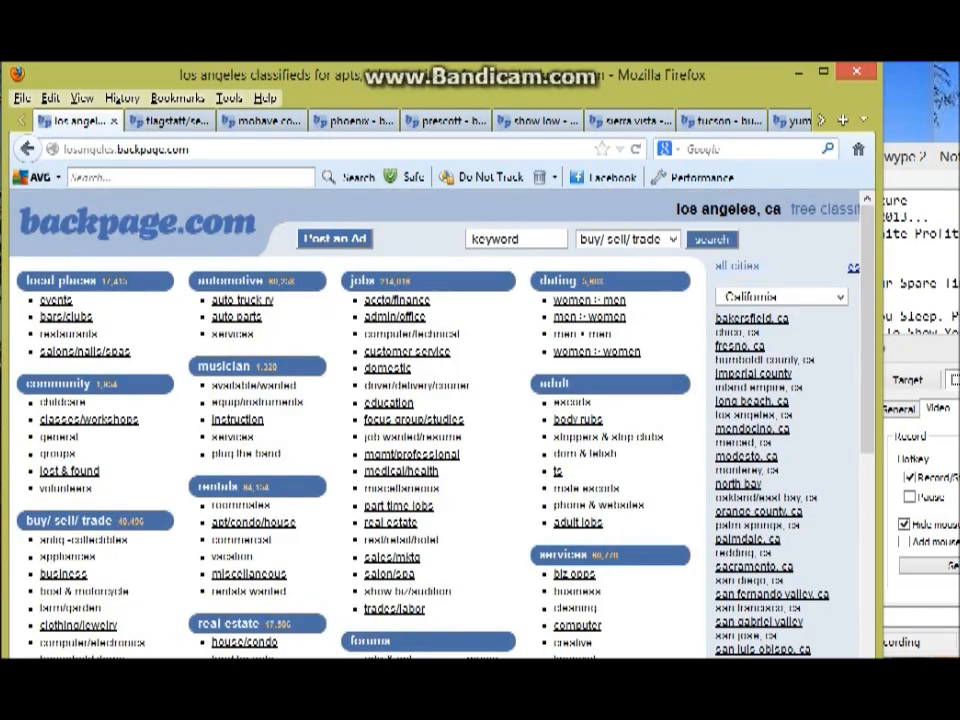
scroll("down", 3)
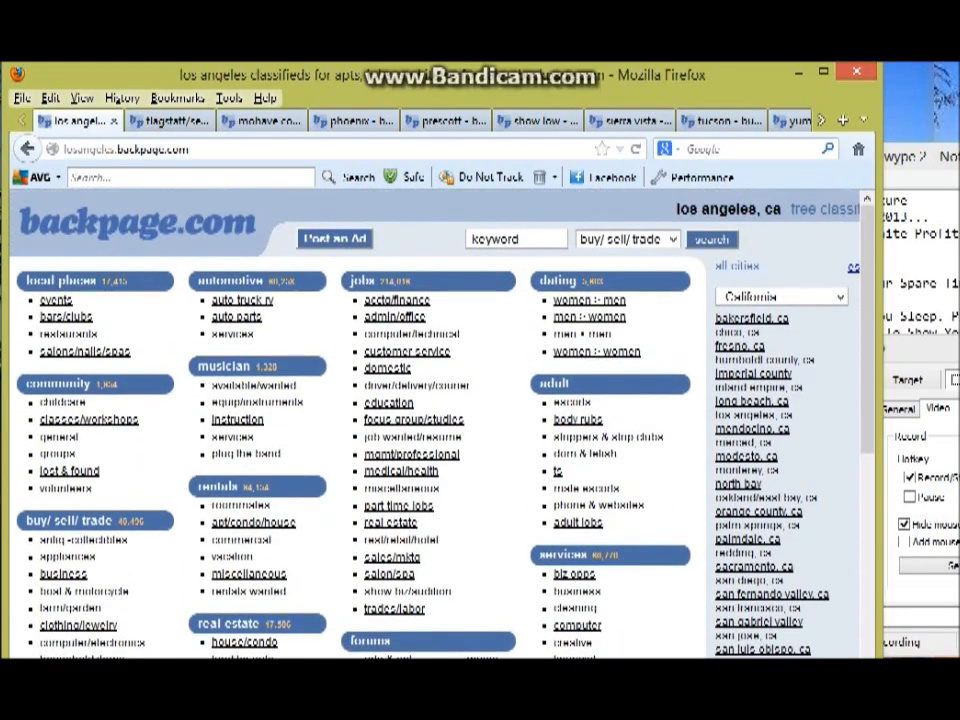
scroll("down", 3)
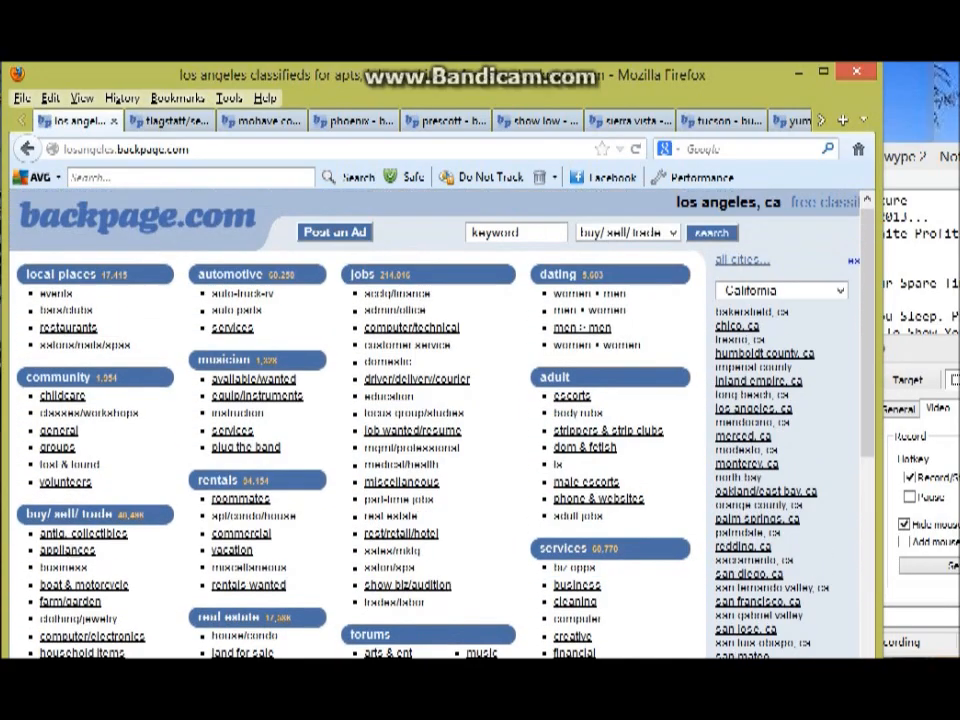
scroll("down", 3)
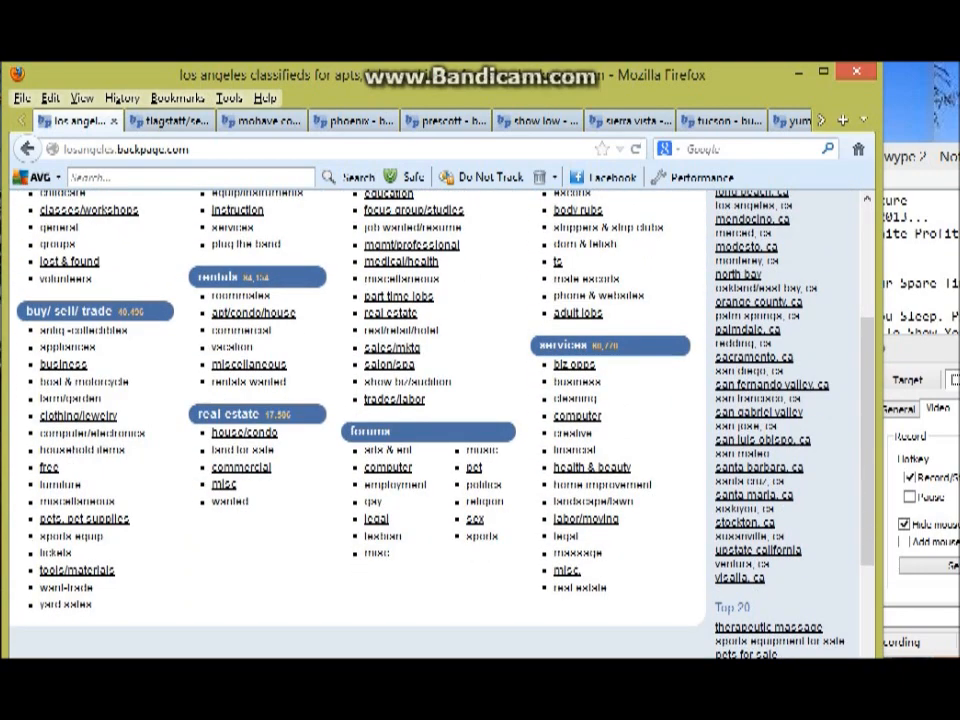
left_click(572, 364)
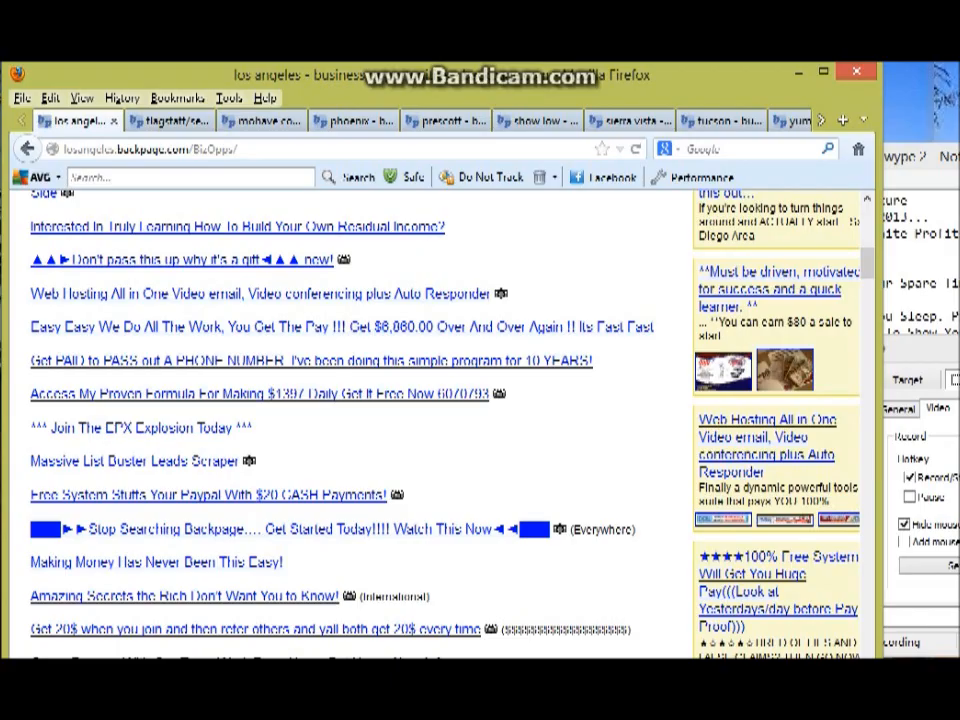
scroll("down", 3)
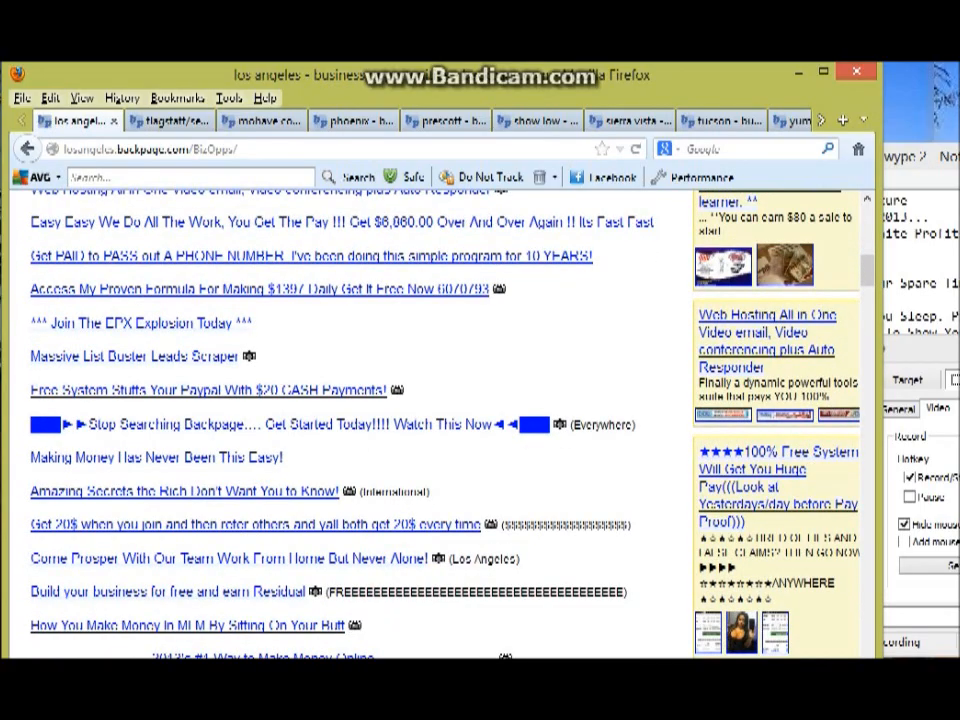
scroll("down", 3)
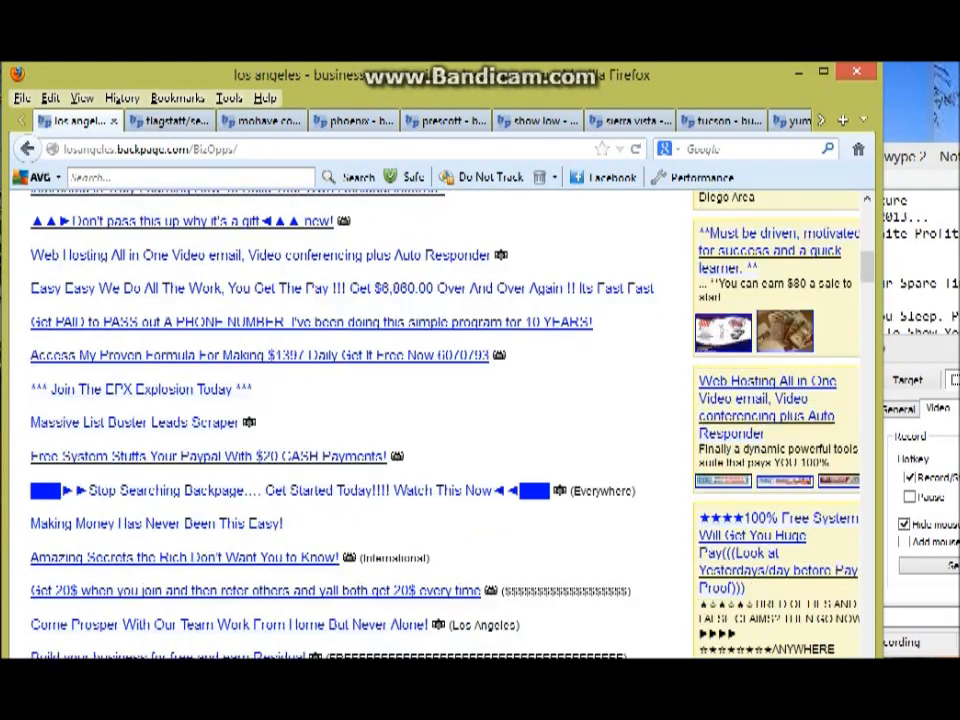
scroll("down", 3)
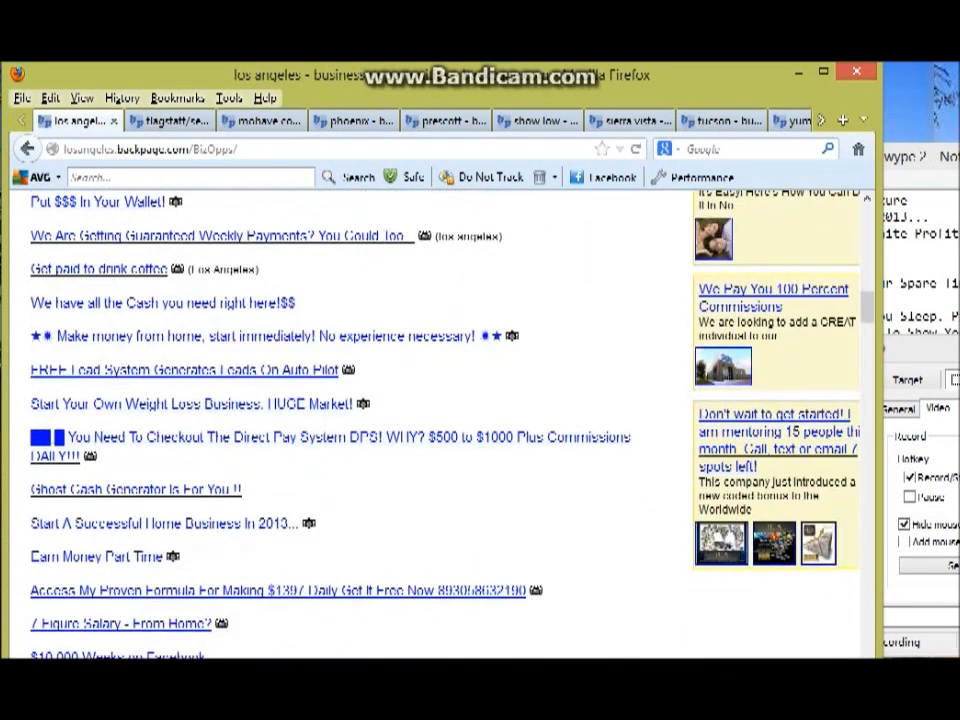
scroll("down", 3)
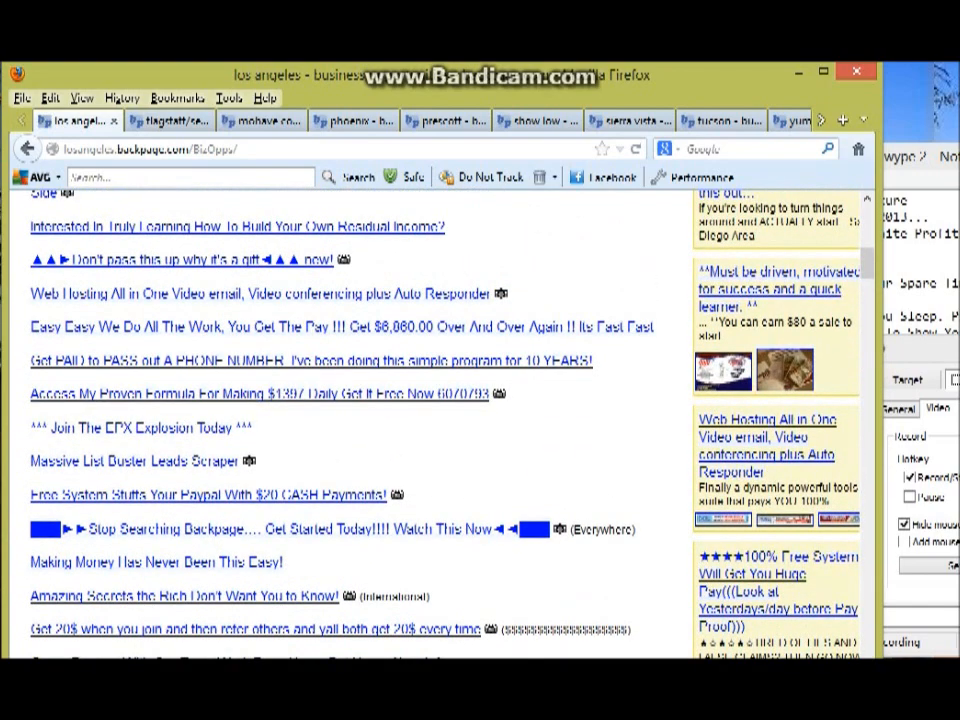
scroll("down", 3)
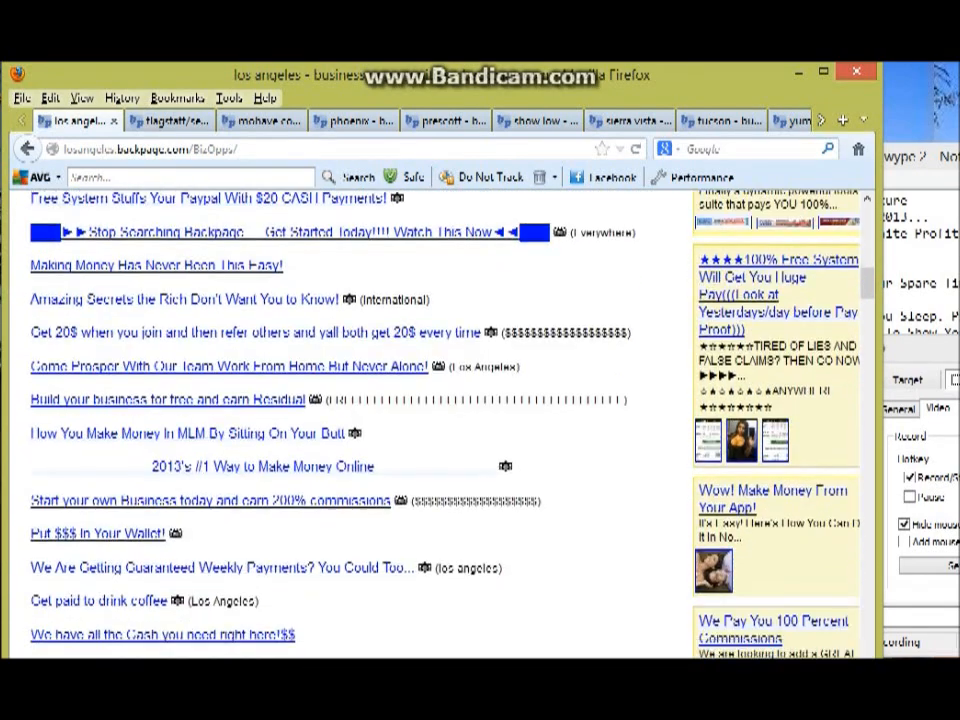
scroll("down", 3)
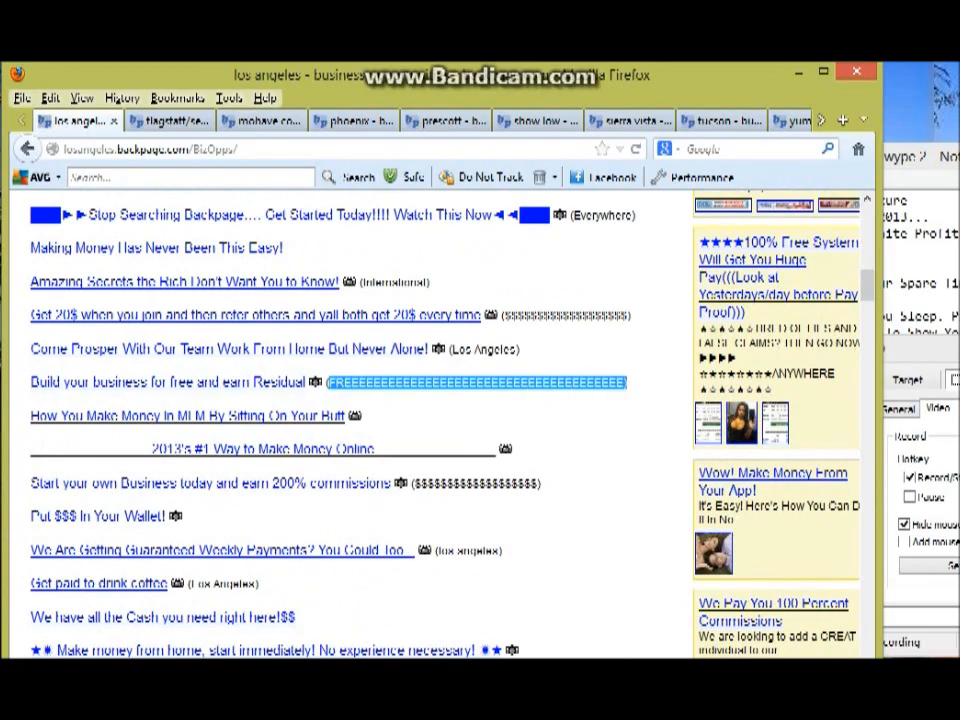
scroll("down", 3)
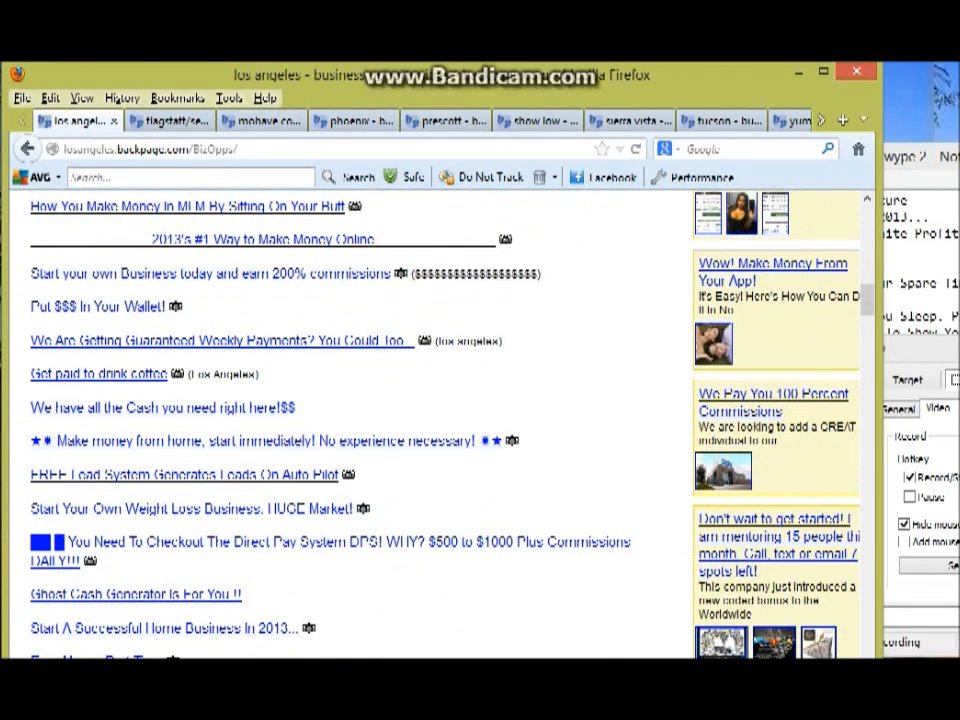
scroll("down", 3)
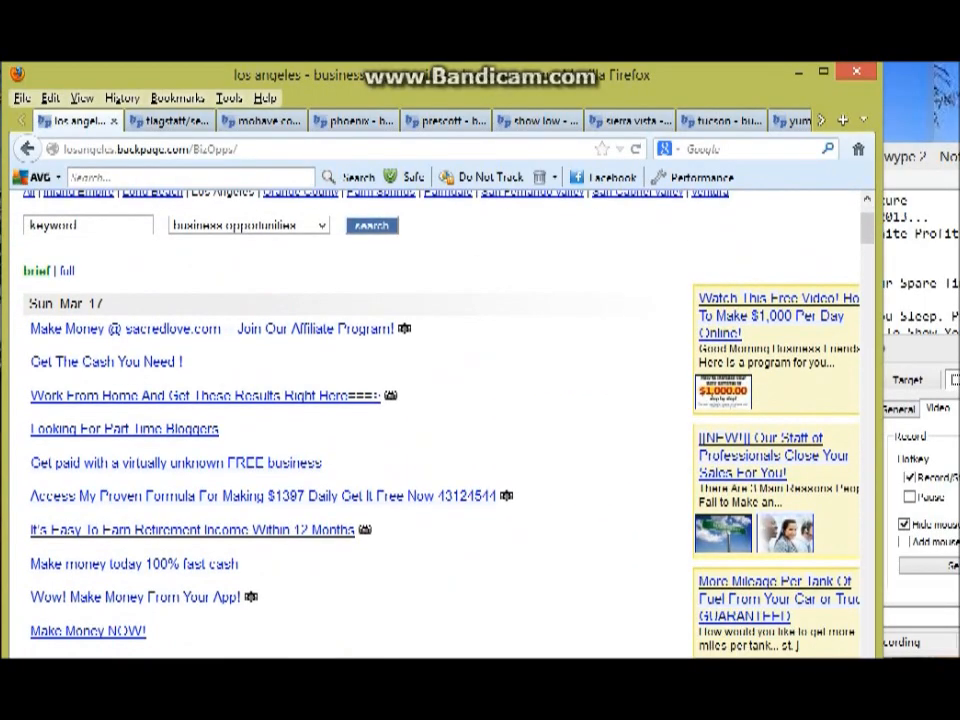
Step: Select the ad titles from the first Sun, Mar 17 listing down through the page
left_click_drag(31, 362, 219, 429)
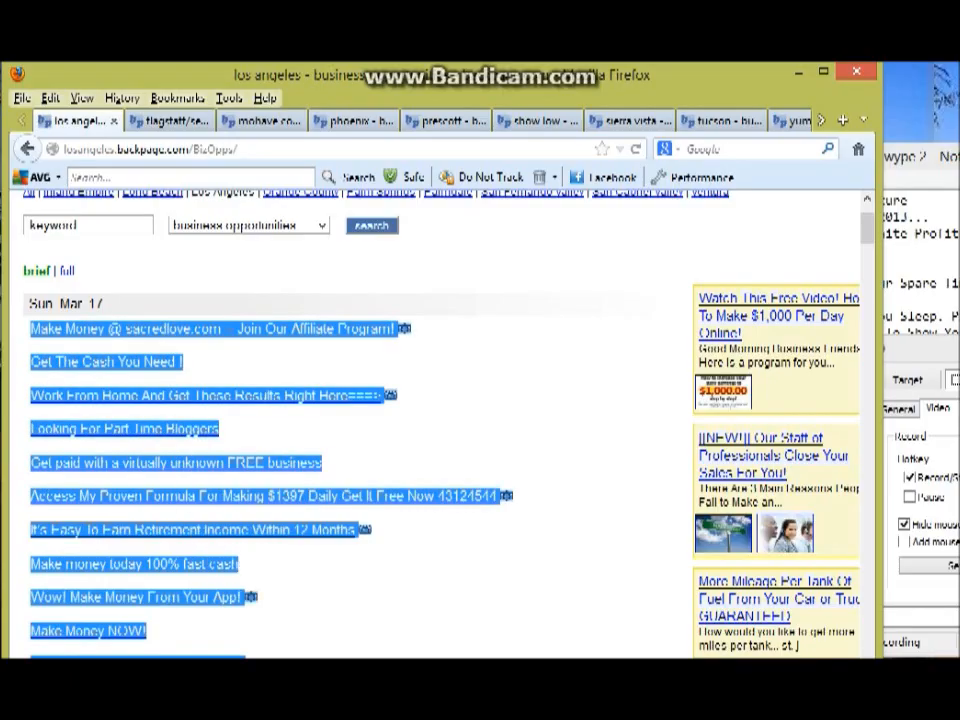
scroll("down", 3)
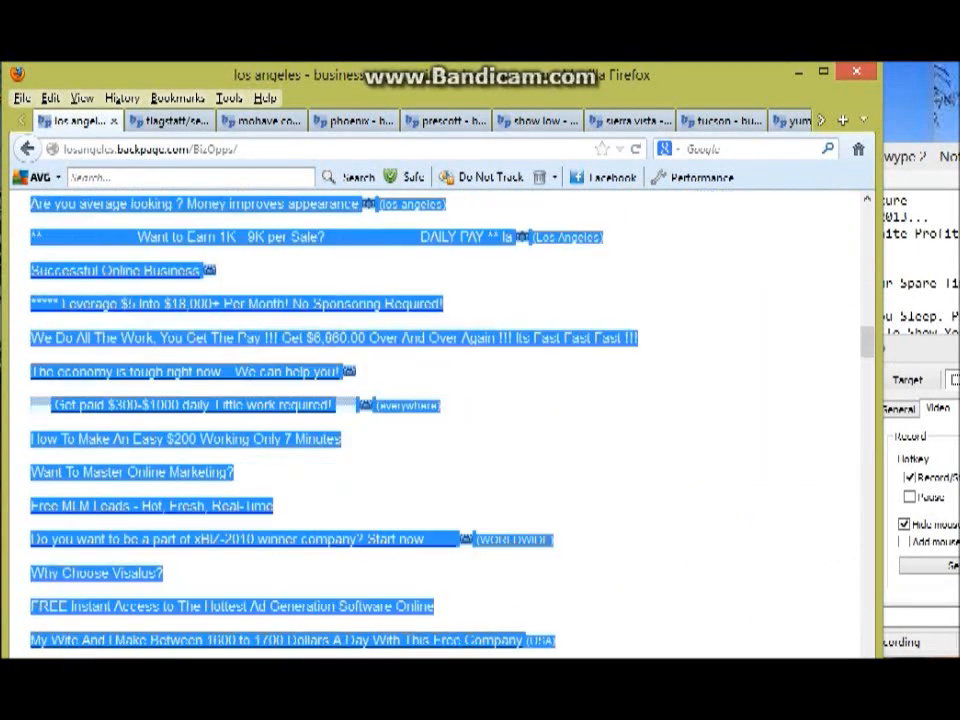
scroll("down", 3)
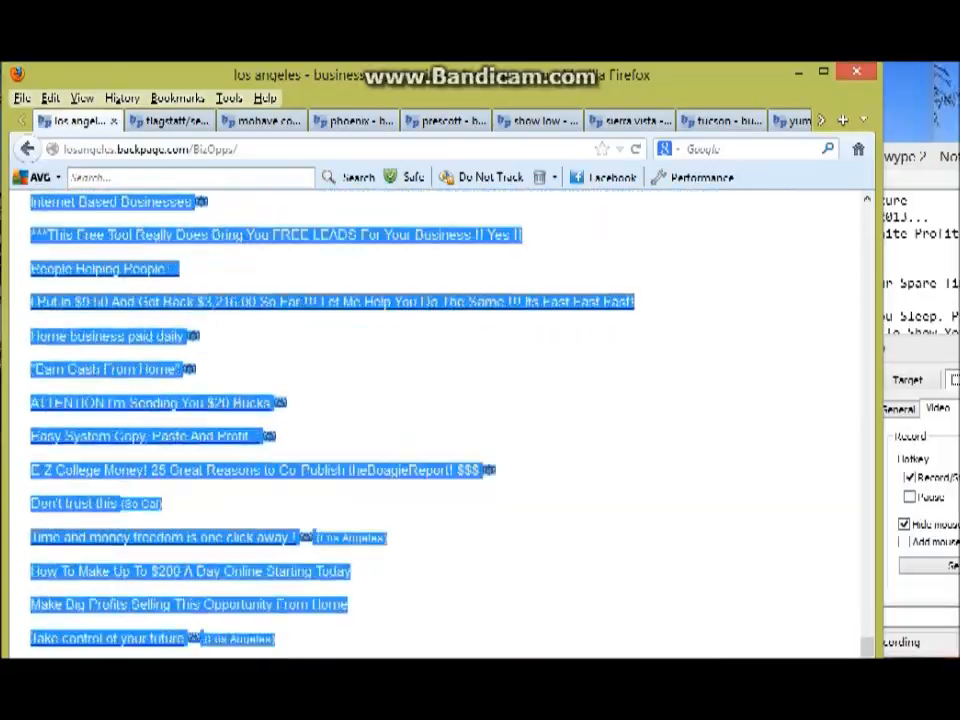
scroll("down", 3)
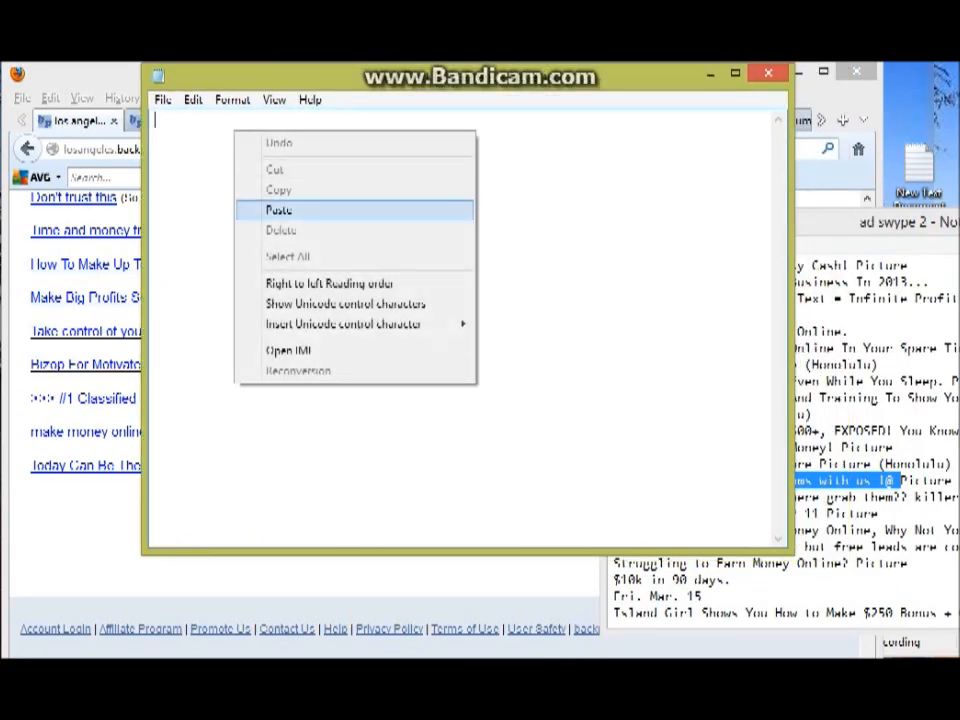
Step: Paste the copied Los Angeles ad titles into Notepad and scroll through them
left_click(279, 210)
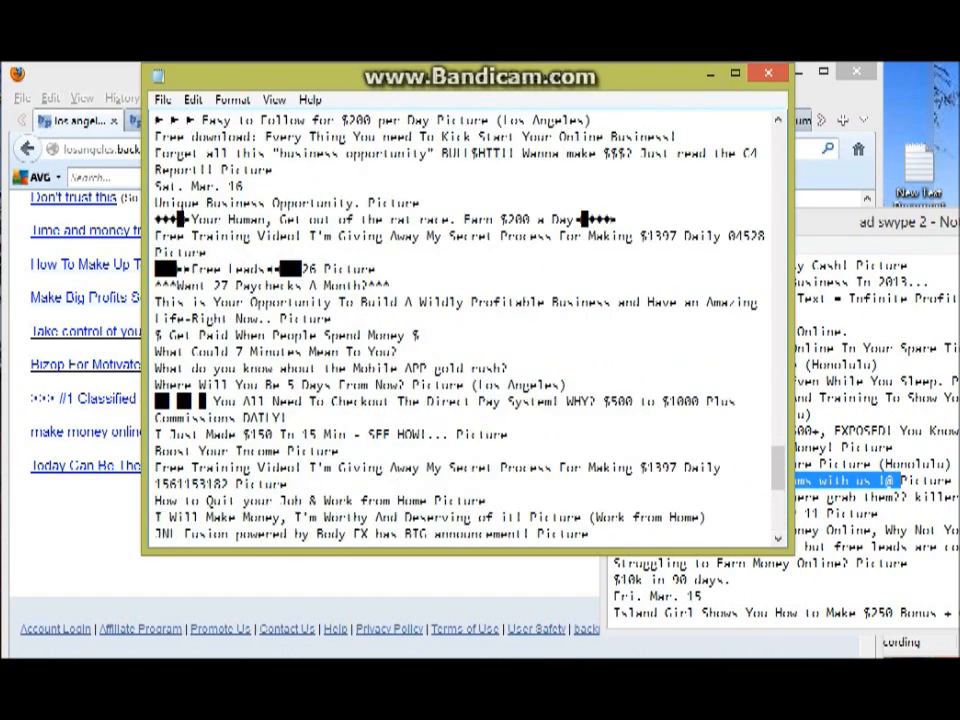
scroll("down", 3)
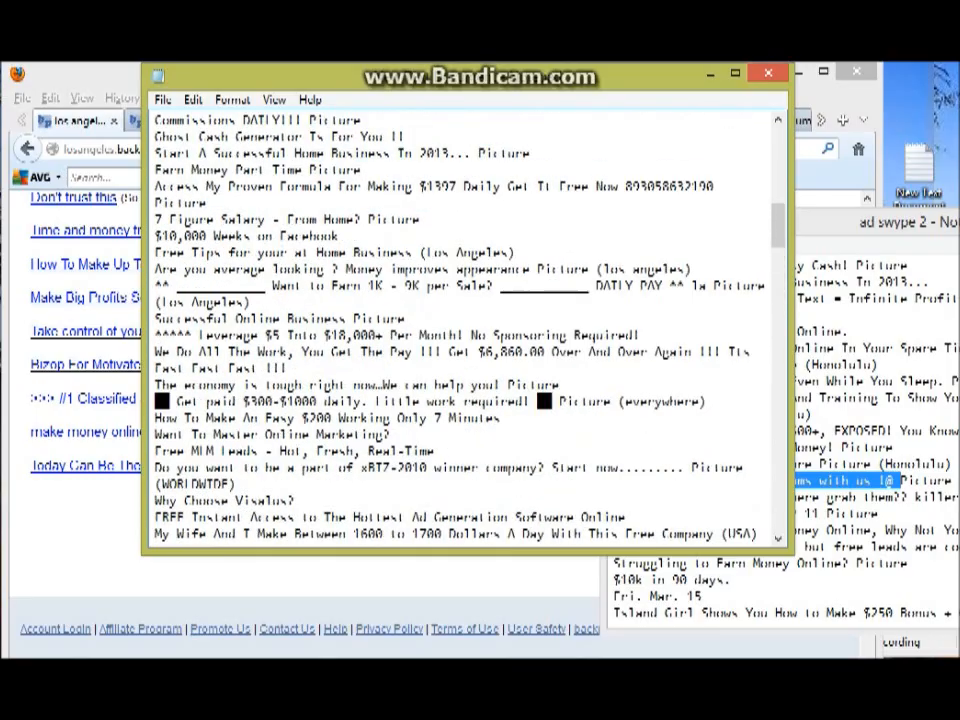
scroll("down", 3)
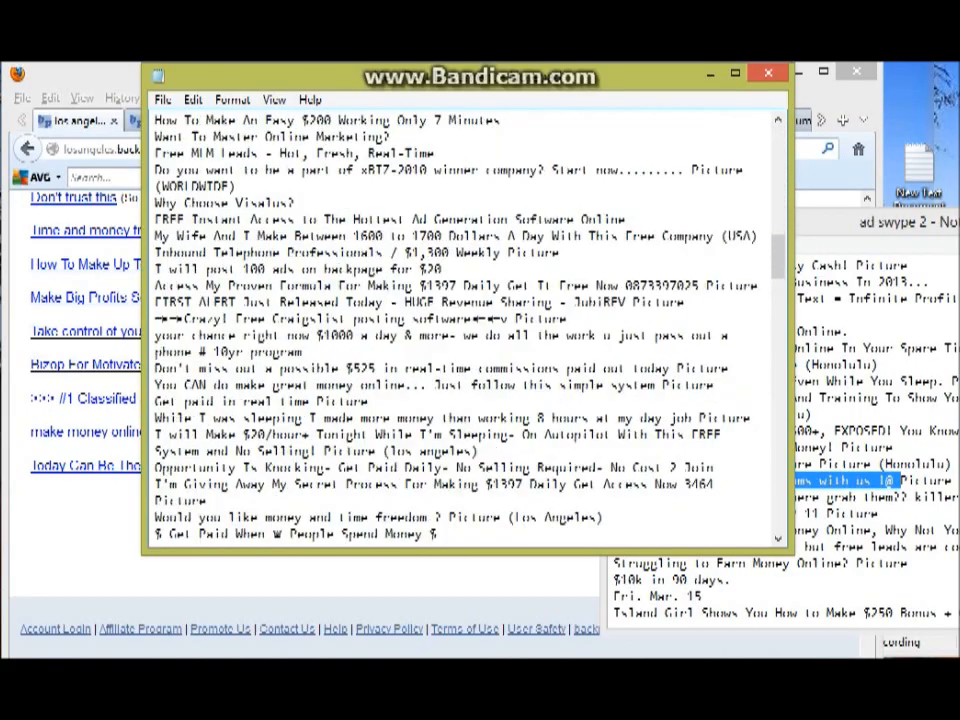
scroll("down", 3)
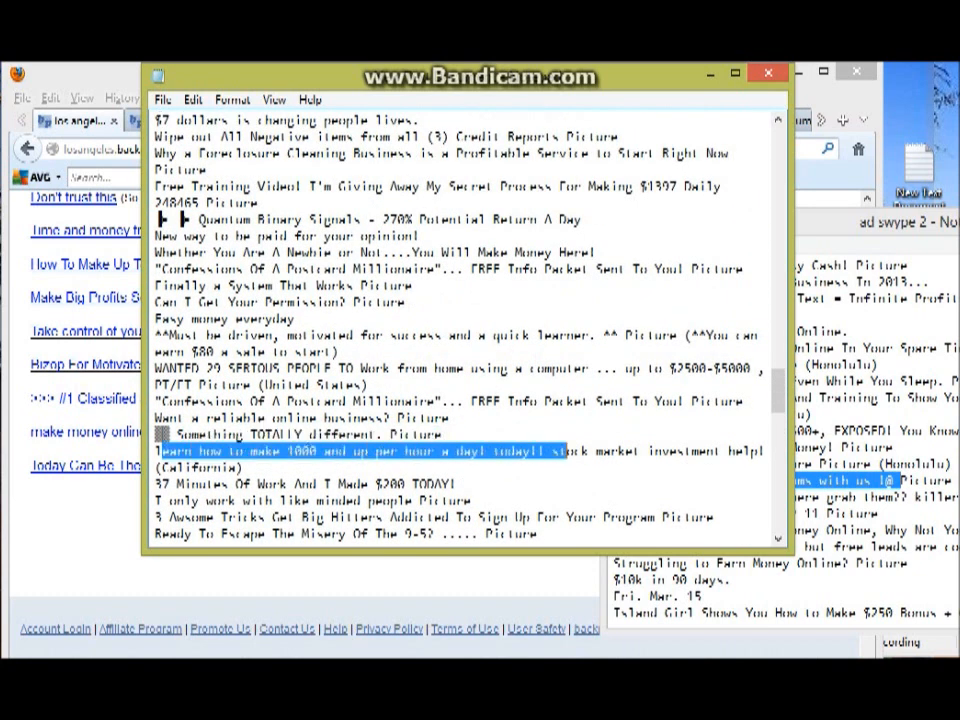
scroll("down", 3)
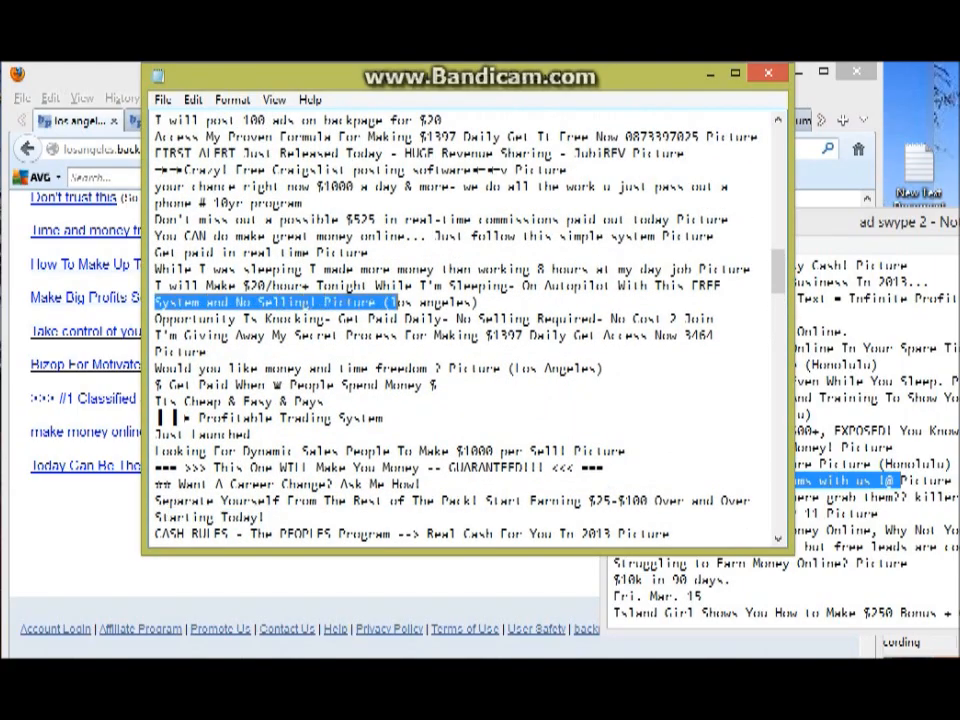
scroll("down", 3)
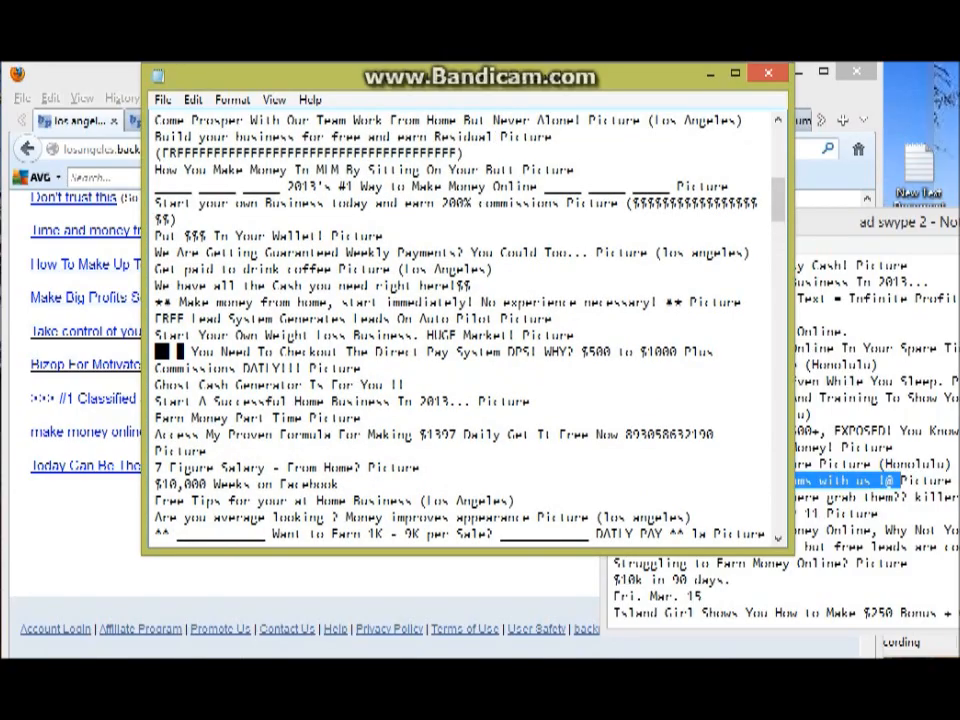
Step: Select the 'Start A Successful Home Business' line in the pasted list
double_click(230, 269)
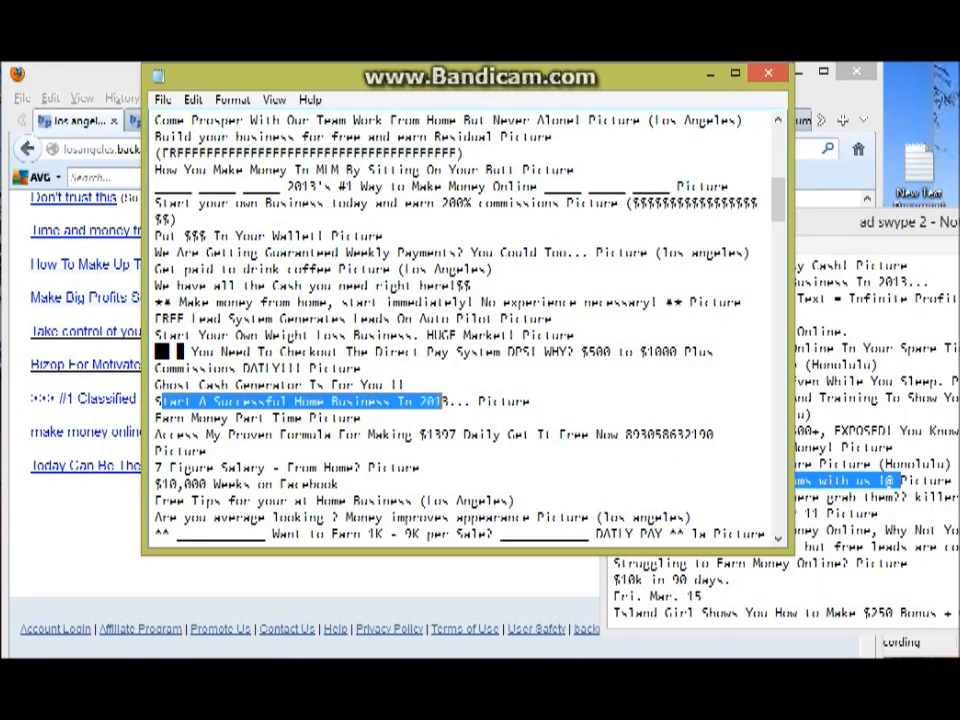
scroll("down", 3)
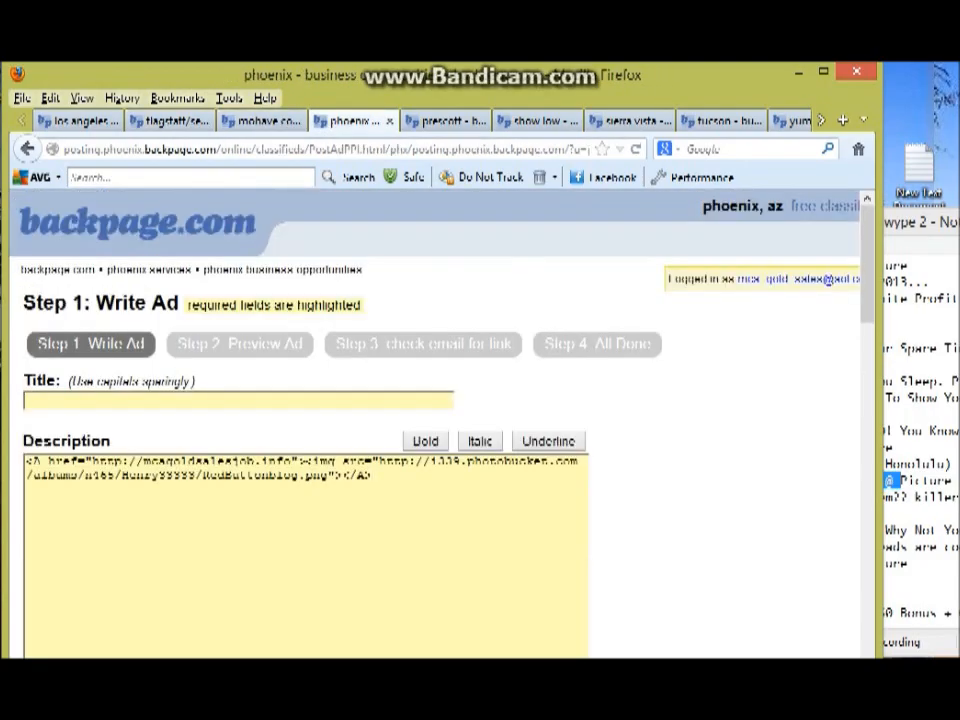
Step: Title the ad 'Interested In Truly Learning How To Build Your Own Residual Income?', selecting its ending words
type("Interested In Truly Learning How To Build Your Own Residual Income?")
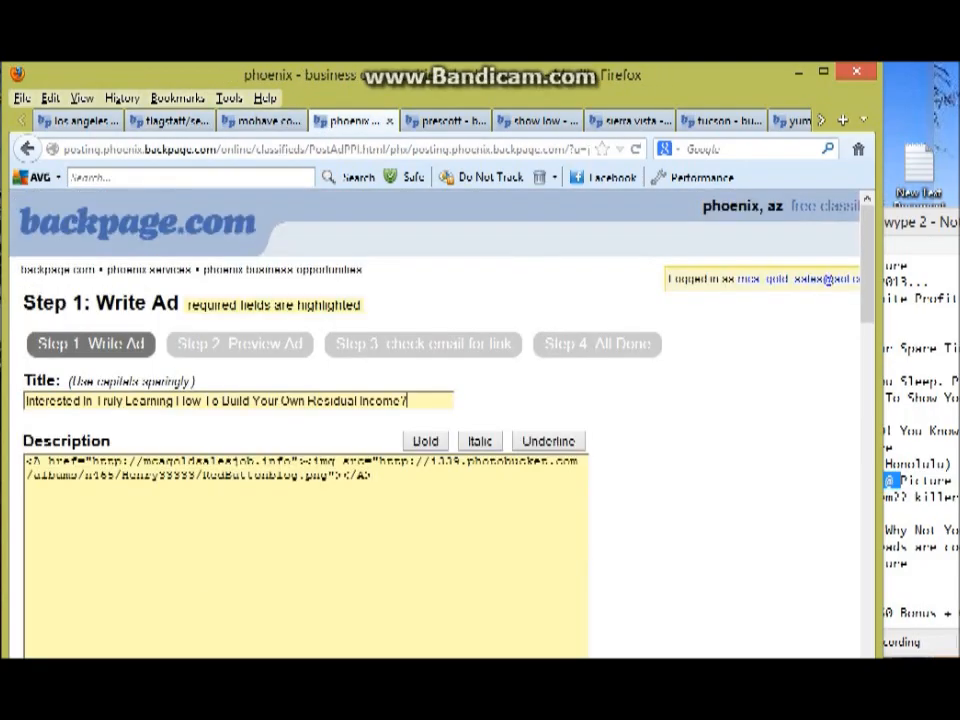
double_click(355, 401)
type("Business")
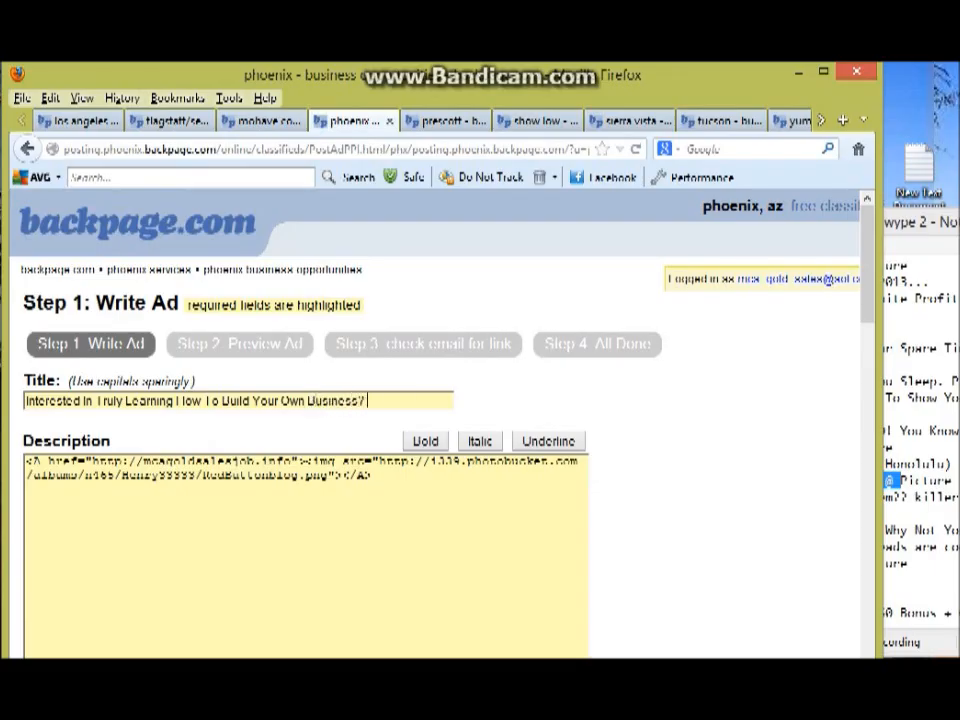
scroll("down", 3)
type("l")
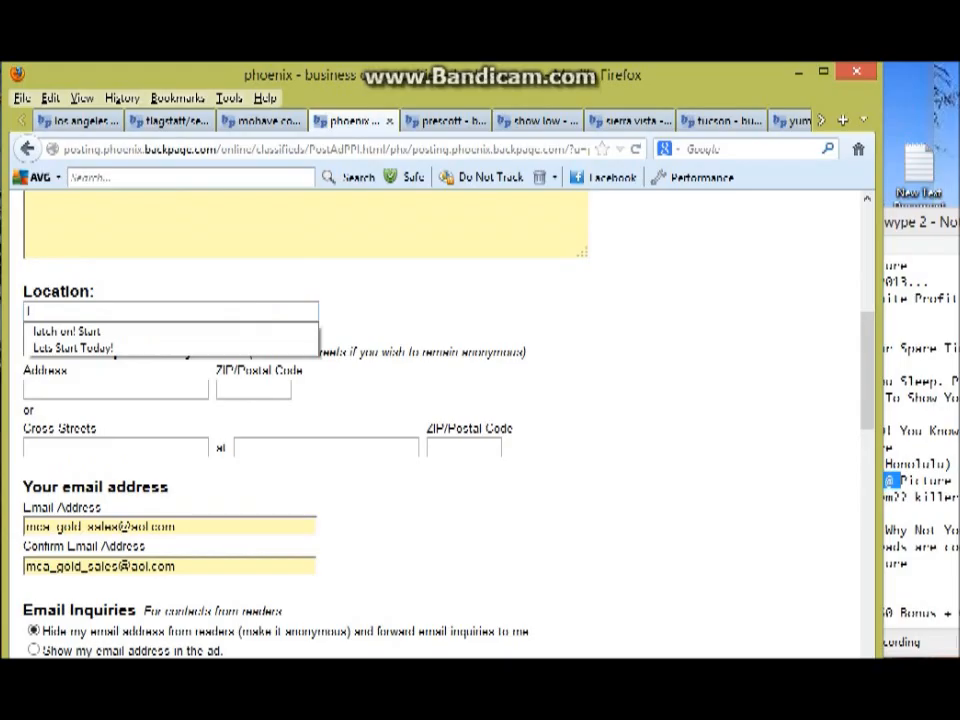
Step: Fill in the location line with text ending 'Started TODAY' and scroll to Continue
type("Let me help you ge")
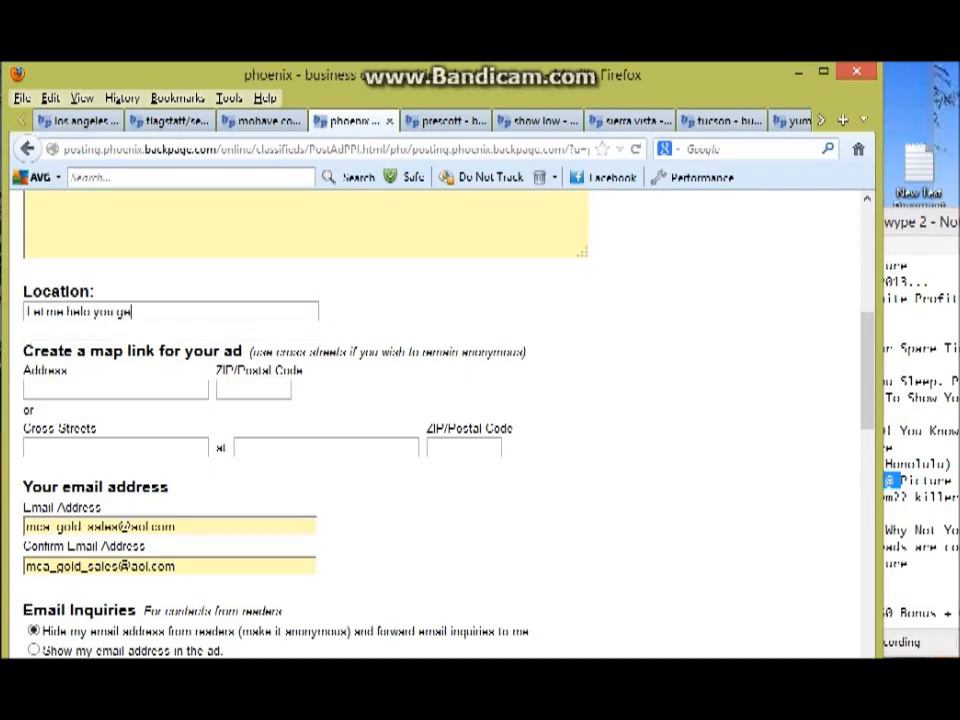
type("Started")
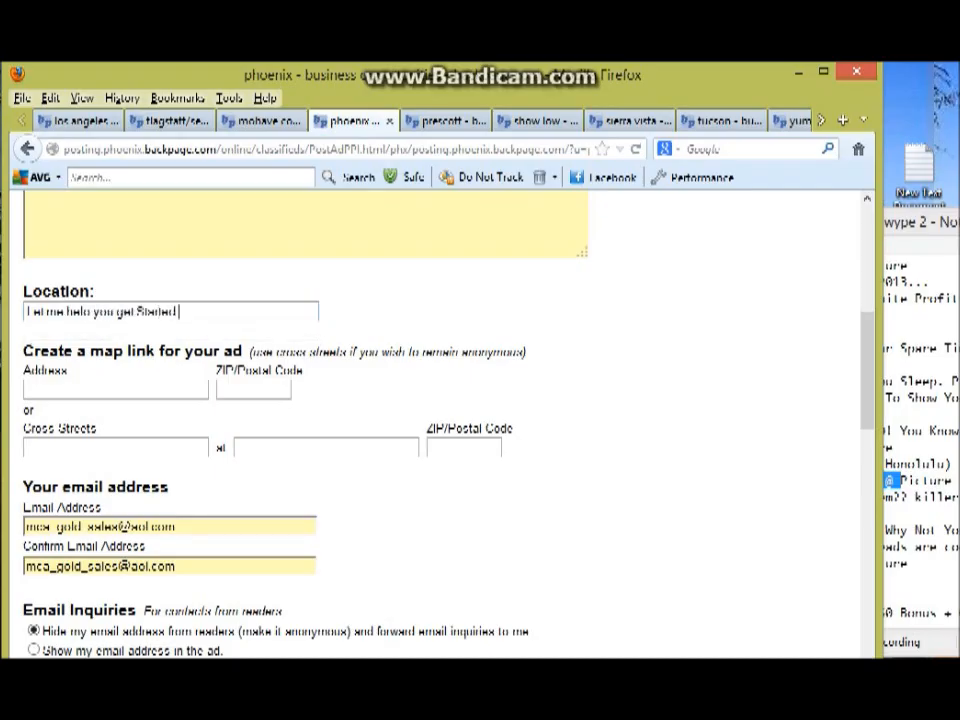
type("TODAY@")
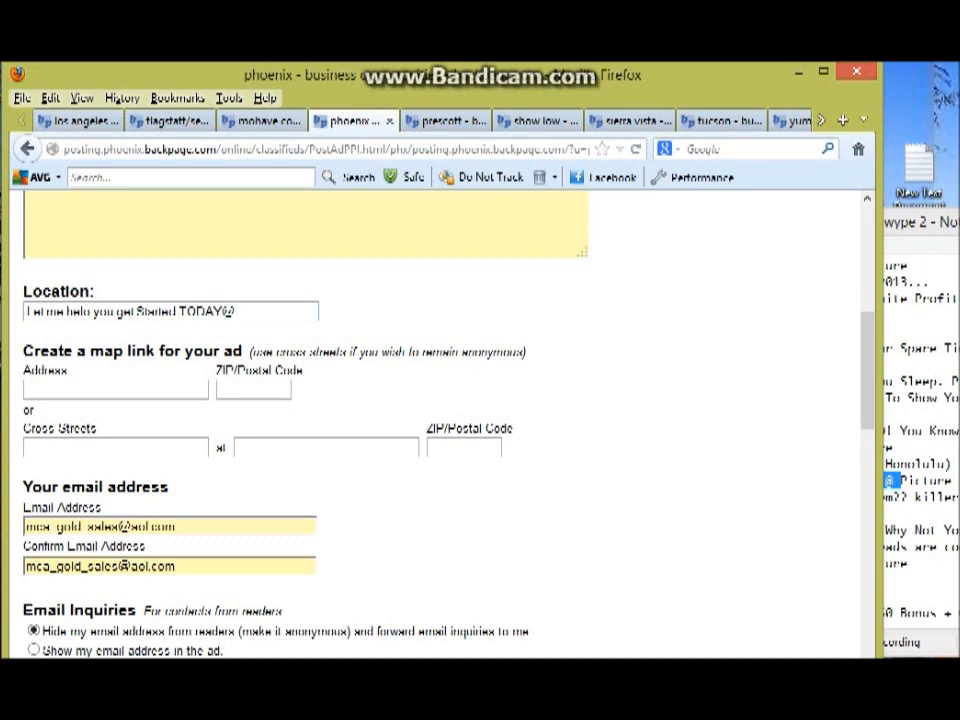
scroll("down", 3)
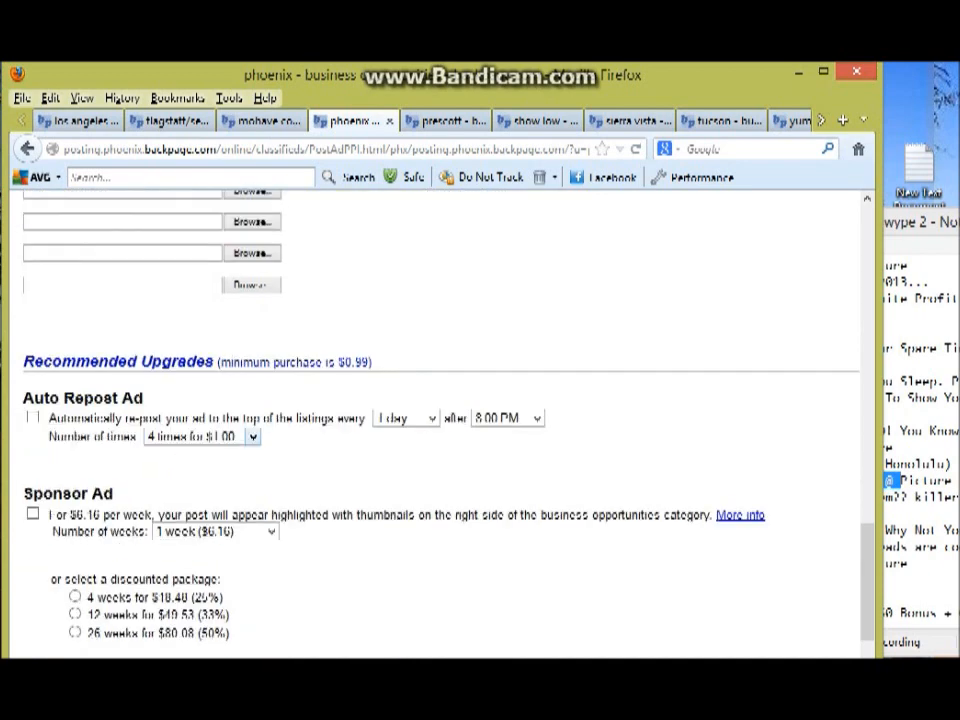
scroll("down", 3)
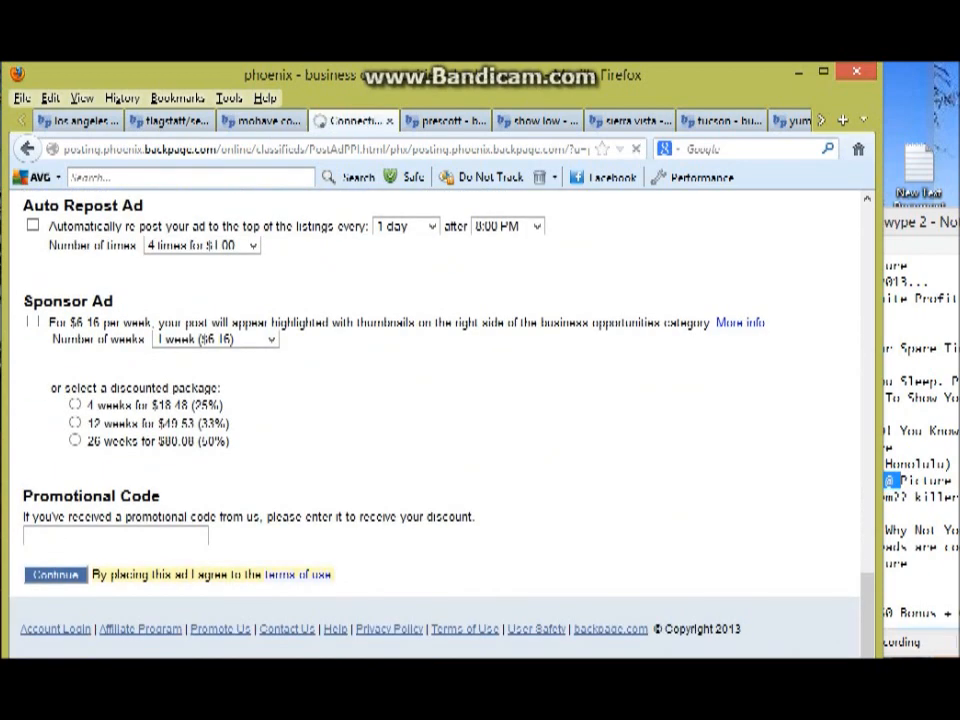